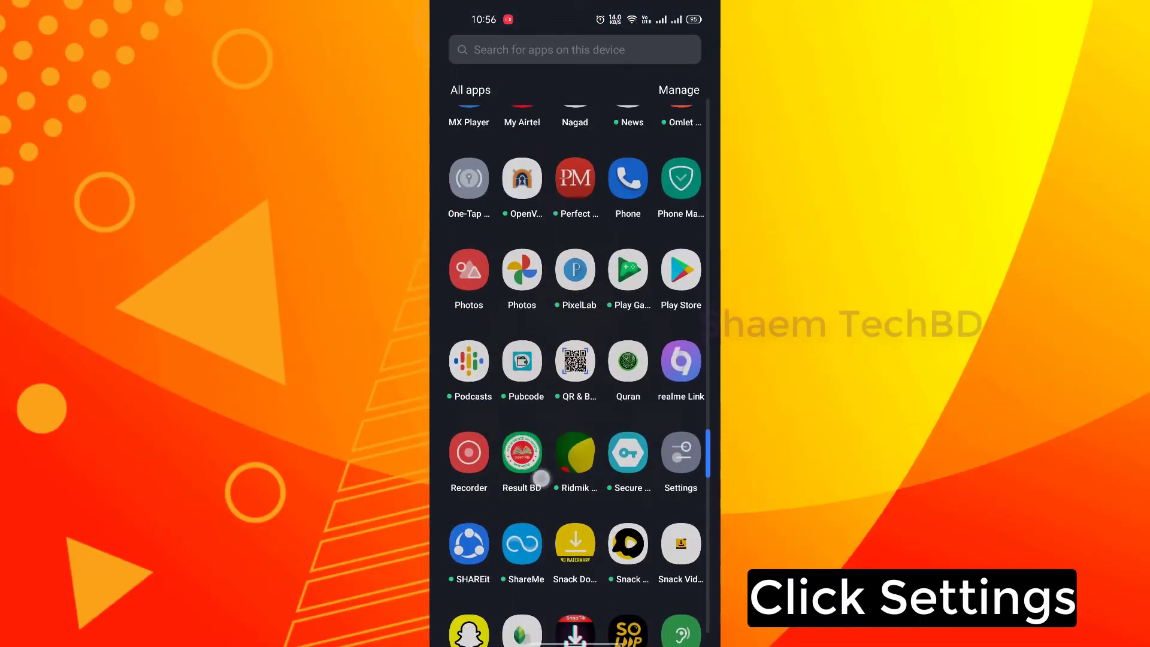
Review phone storage in Settings, reaching the cleanup page showing 90.5 GB of 128 GB used.
left_click(680, 462)
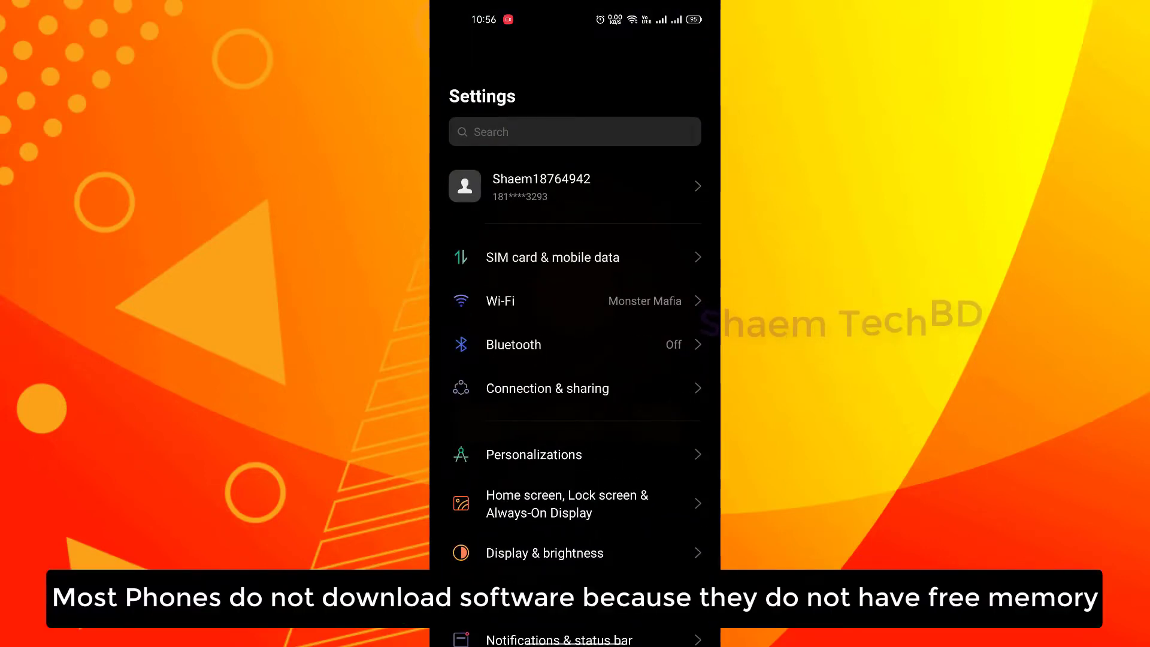
scroll("down", 3)
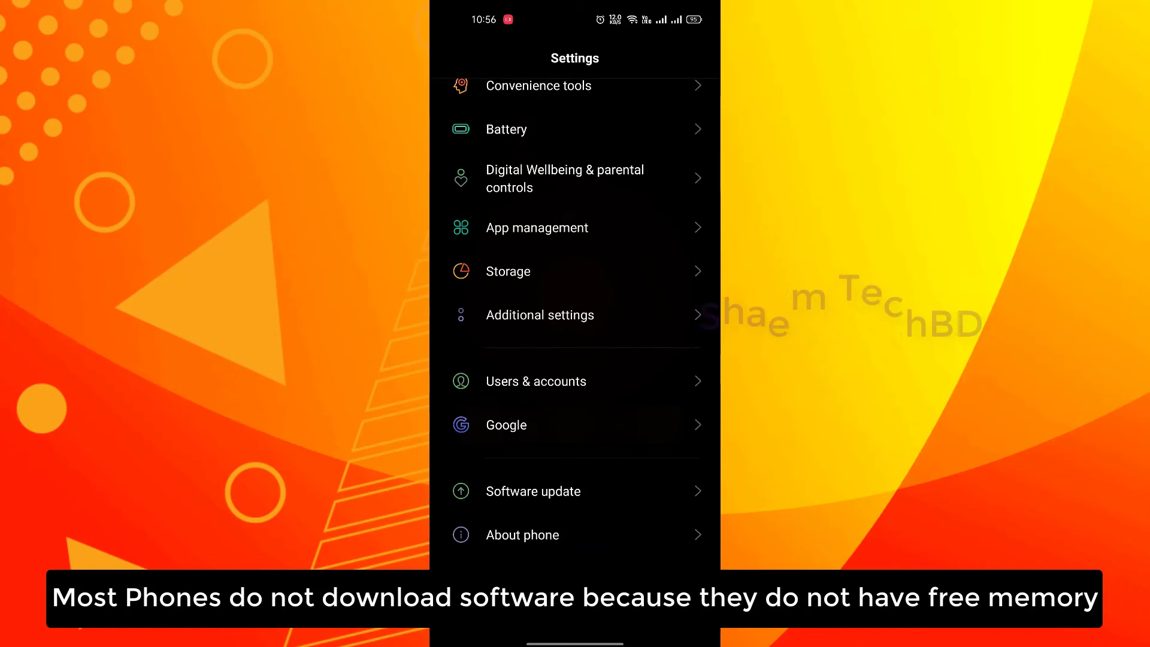
left_click(506, 271)
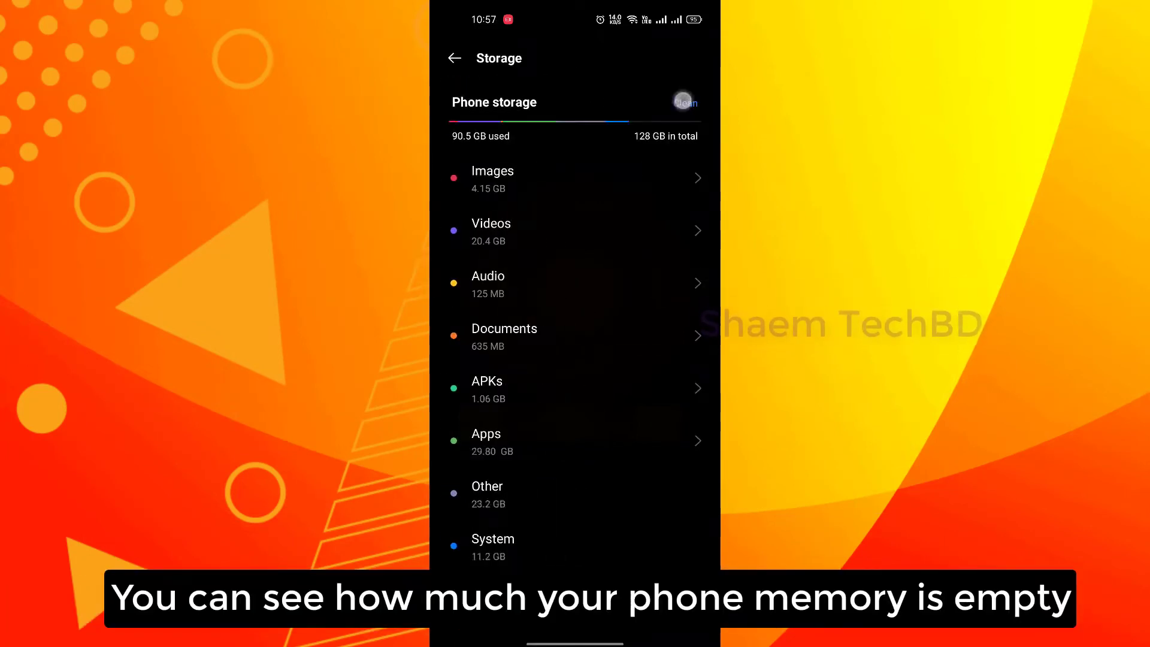
left_click(683, 102)
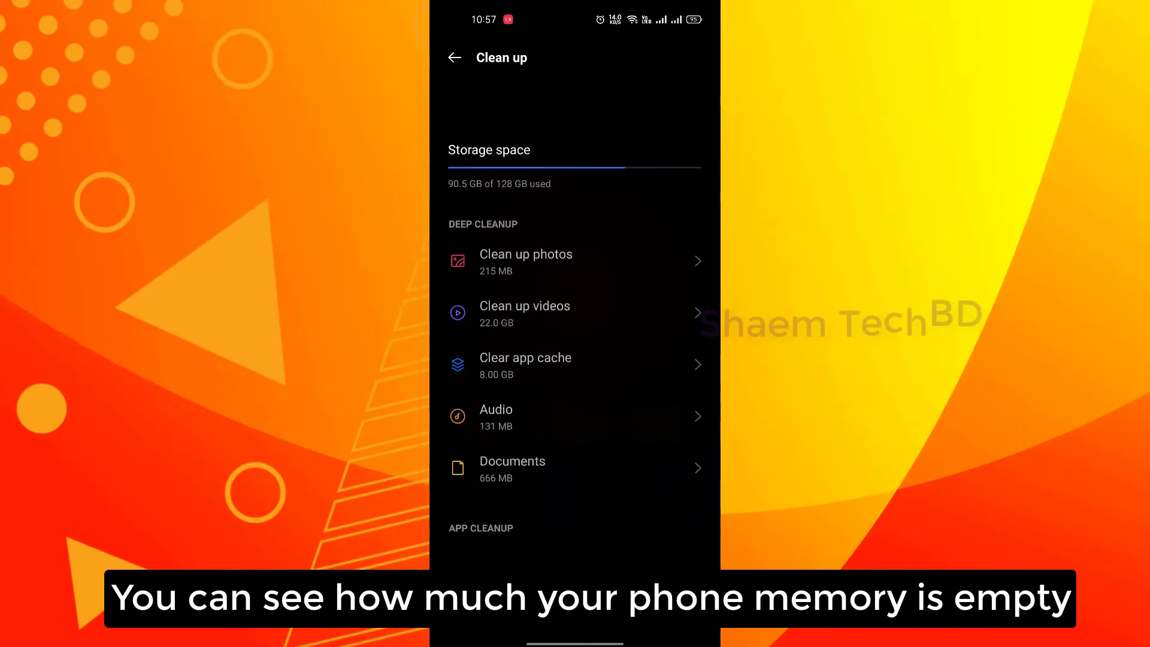
scroll("down", 3)
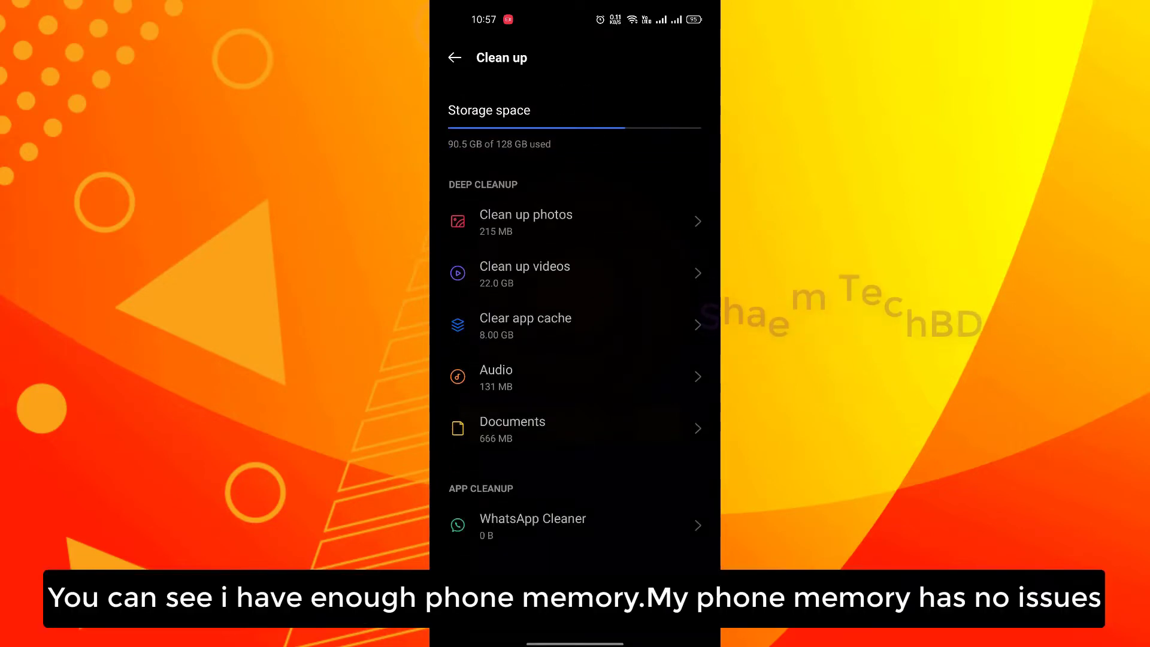
left_click(454, 57)
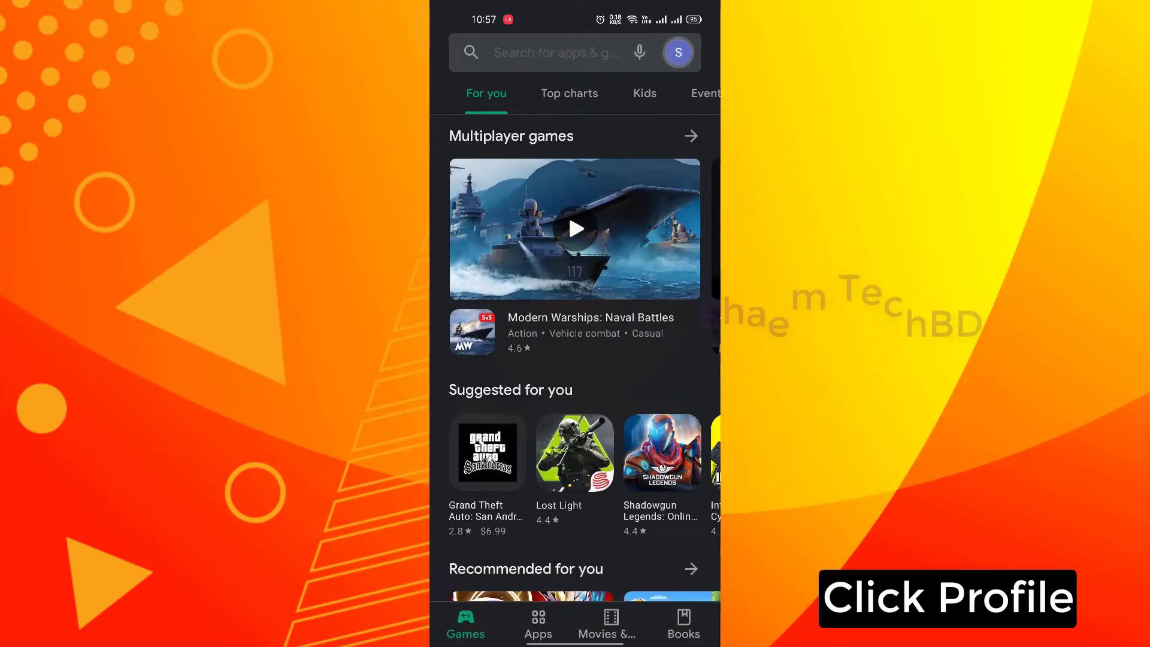
Confirm Play Store's app download preference as Over any network via its settings.
left_click(676, 52)
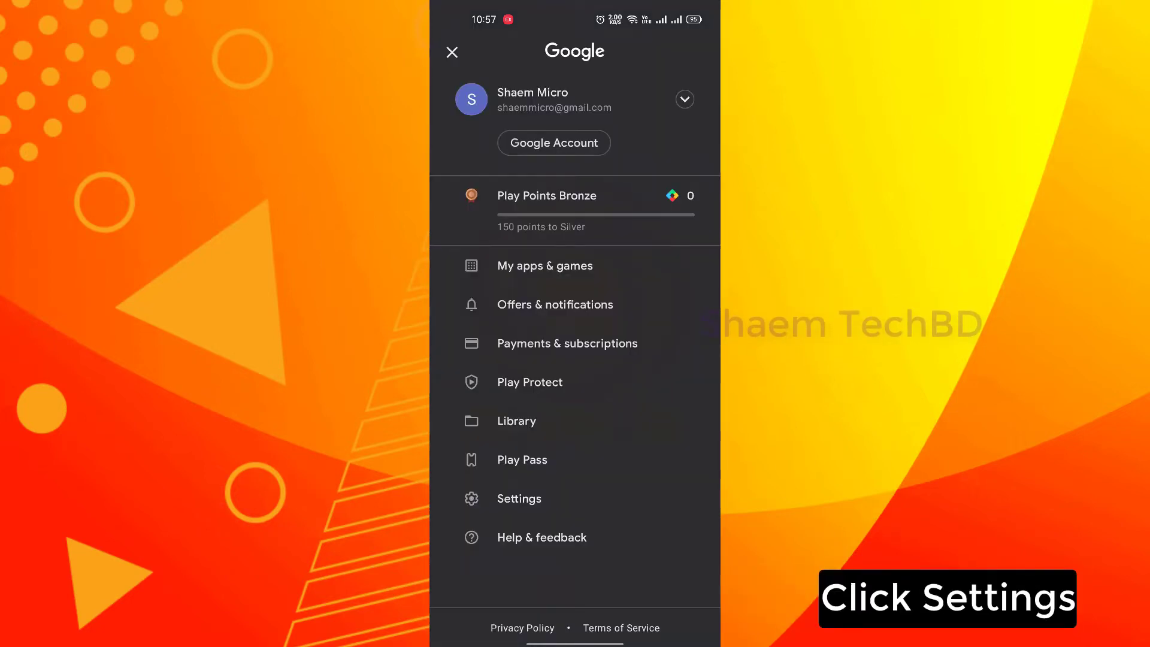
left_click(519, 498)
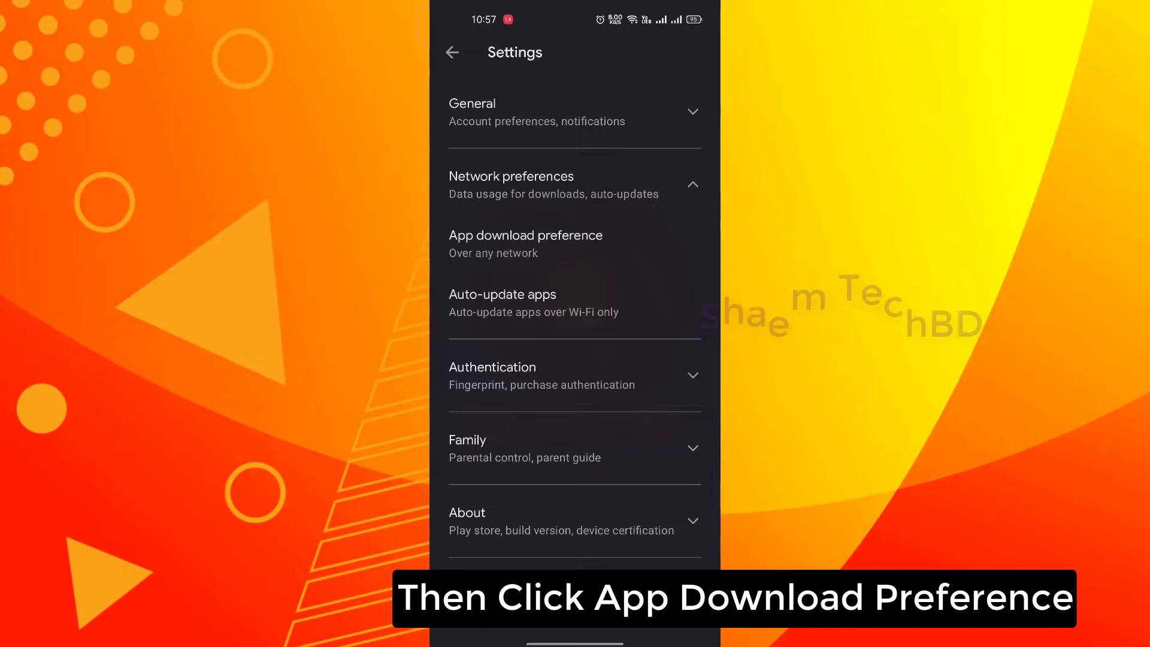
left_click(525, 243)
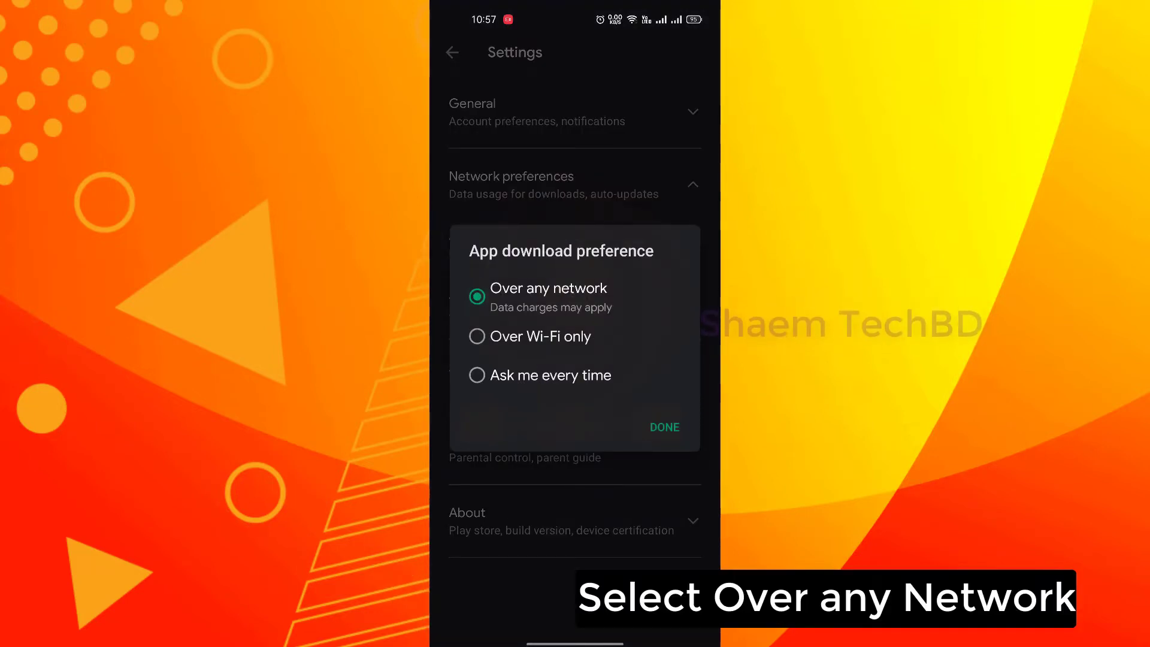
left_click(662, 427)
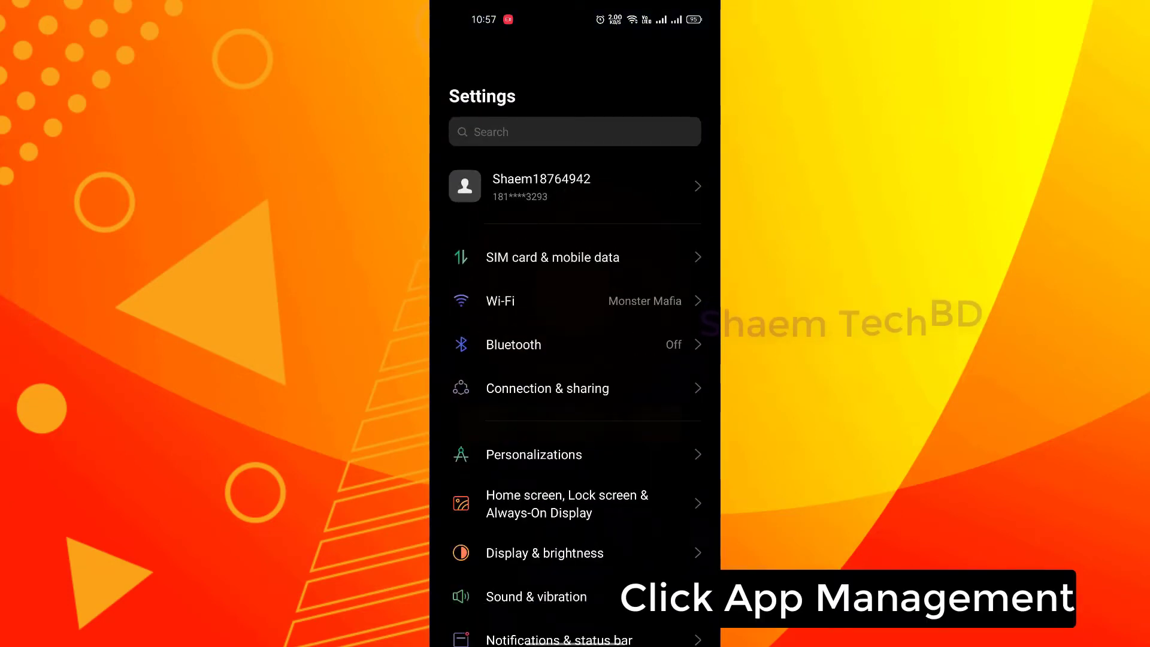
Locate Google Play Store in the App management app list within Settings.
scroll("down", 3)
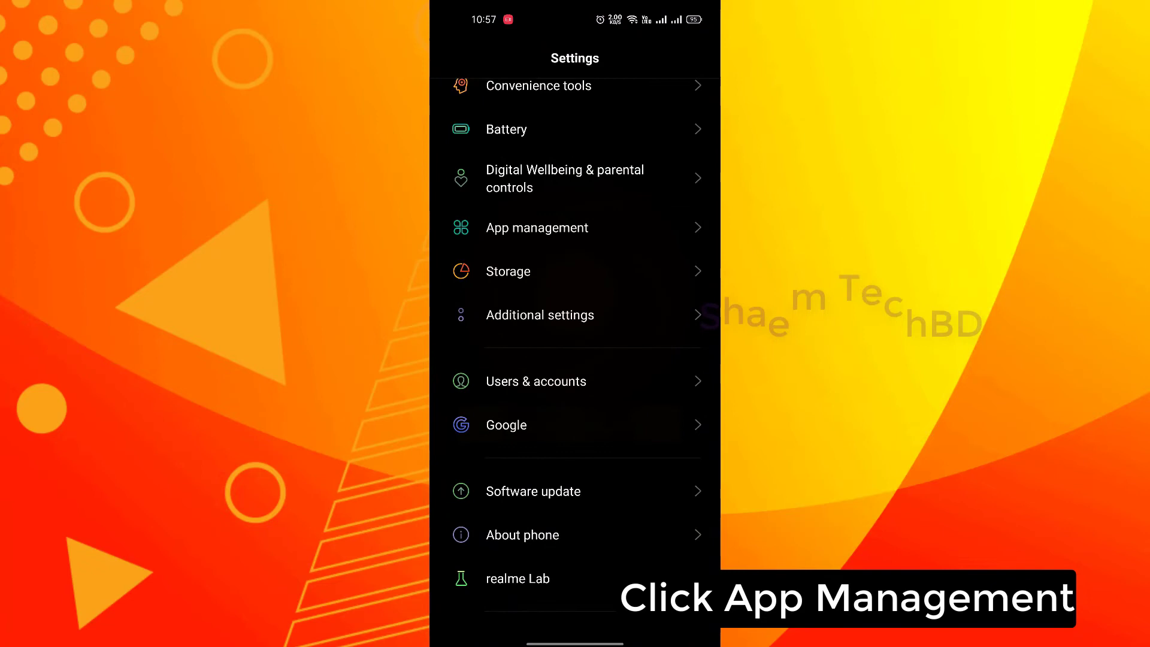
left_click(537, 227)
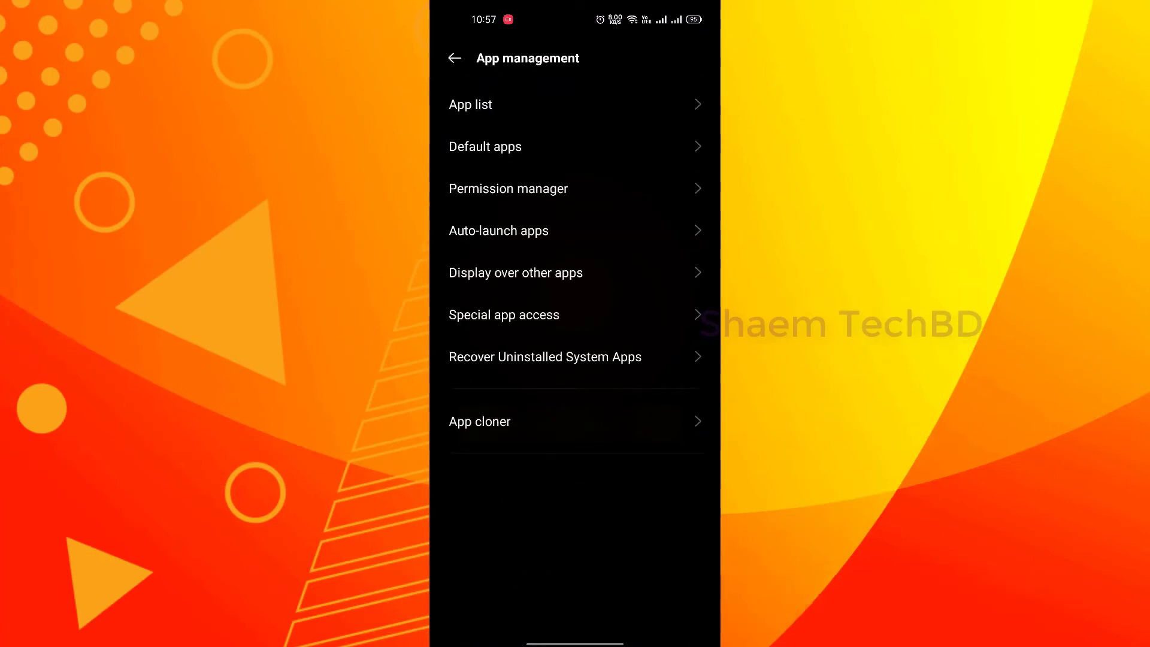
left_click(469, 104)
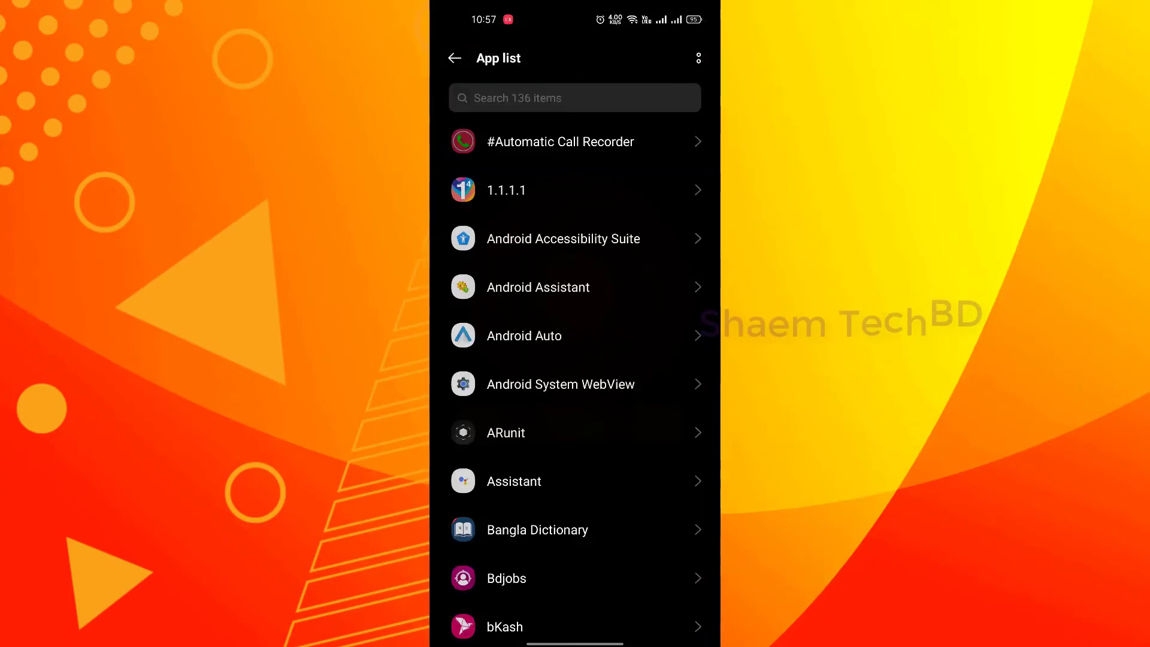
scroll("down", 3)
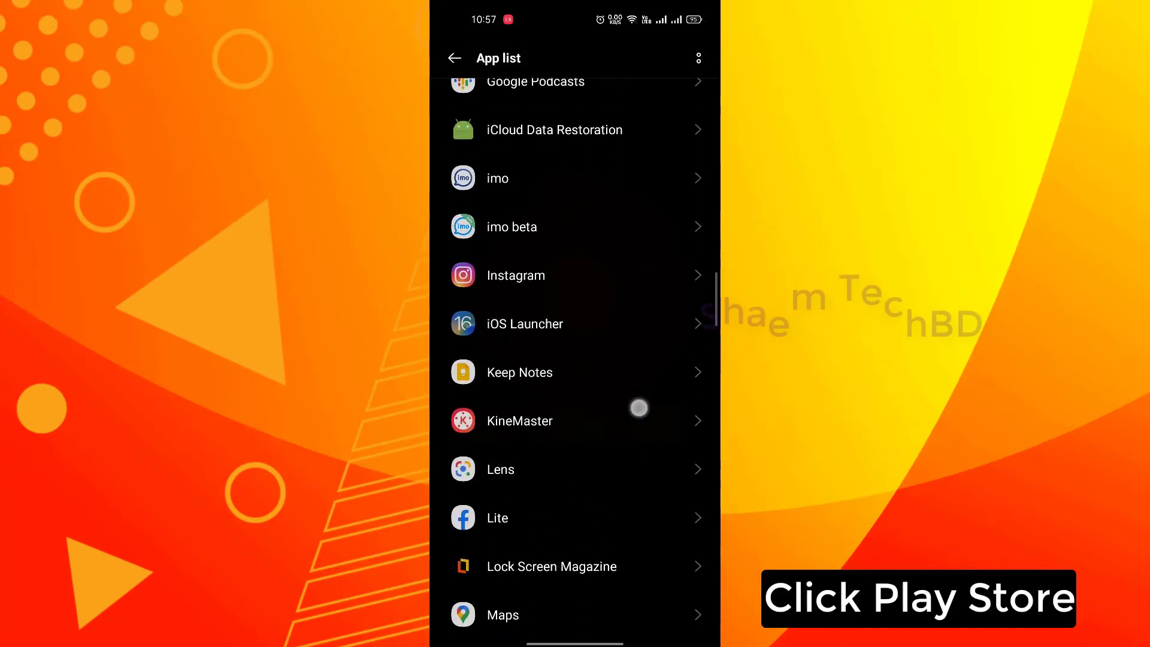
scroll("down", 3)
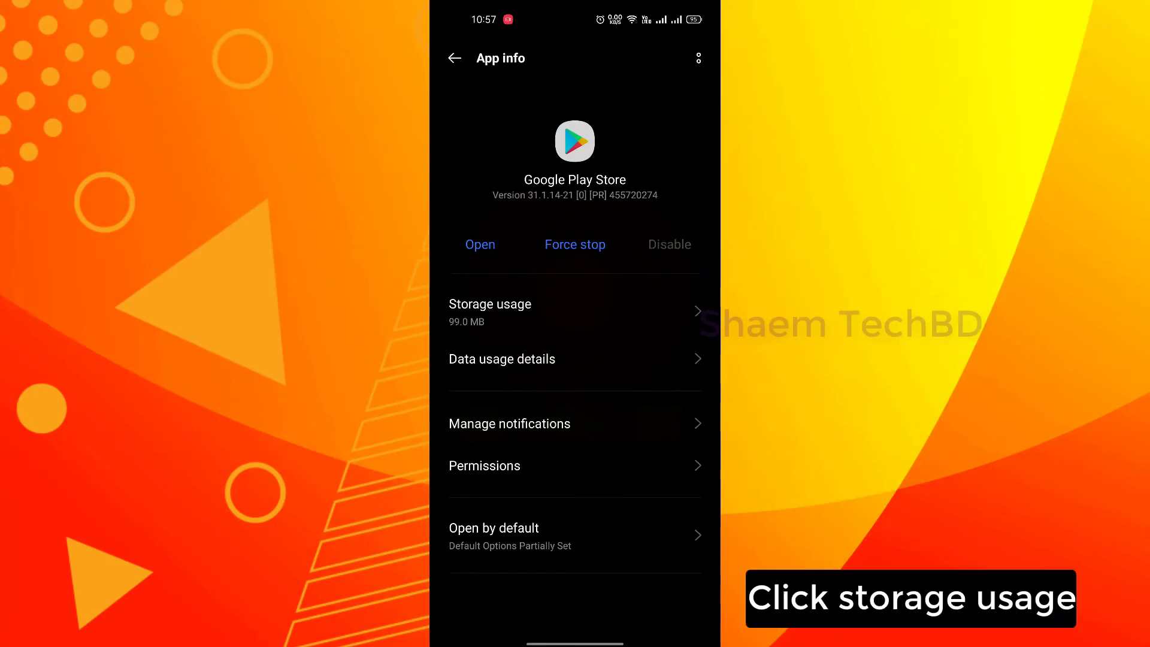
Clear Google Play Store's app data from Storage usage, leaving 0 B data and 0 B cache.
left_click(488, 303)
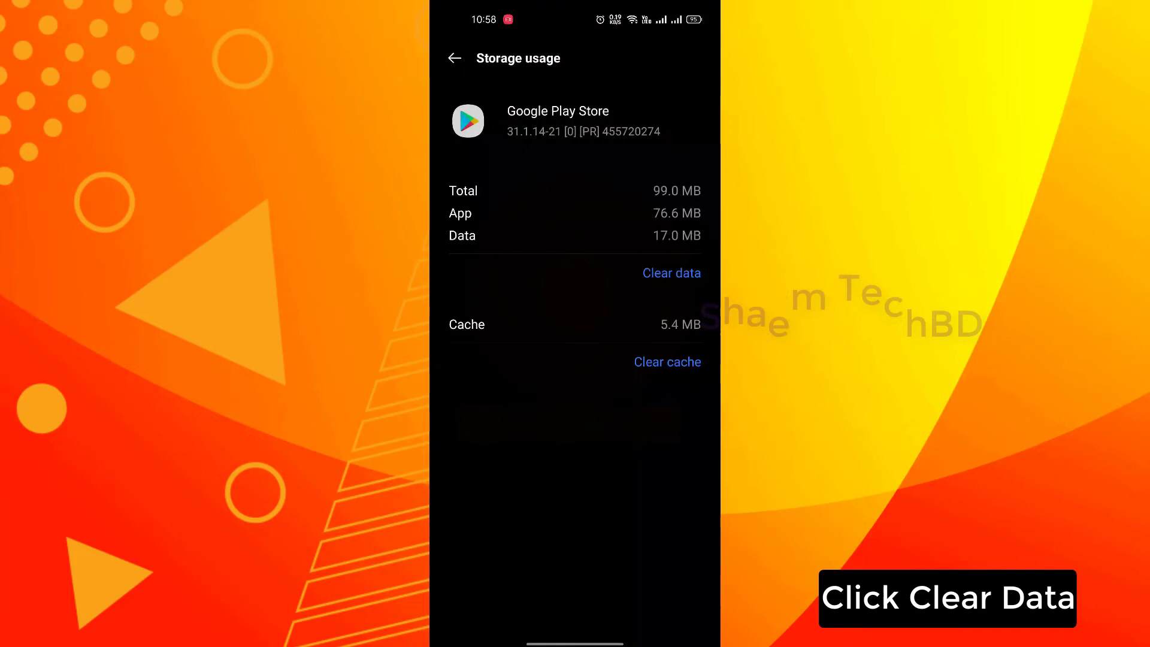
left_click(671, 273)
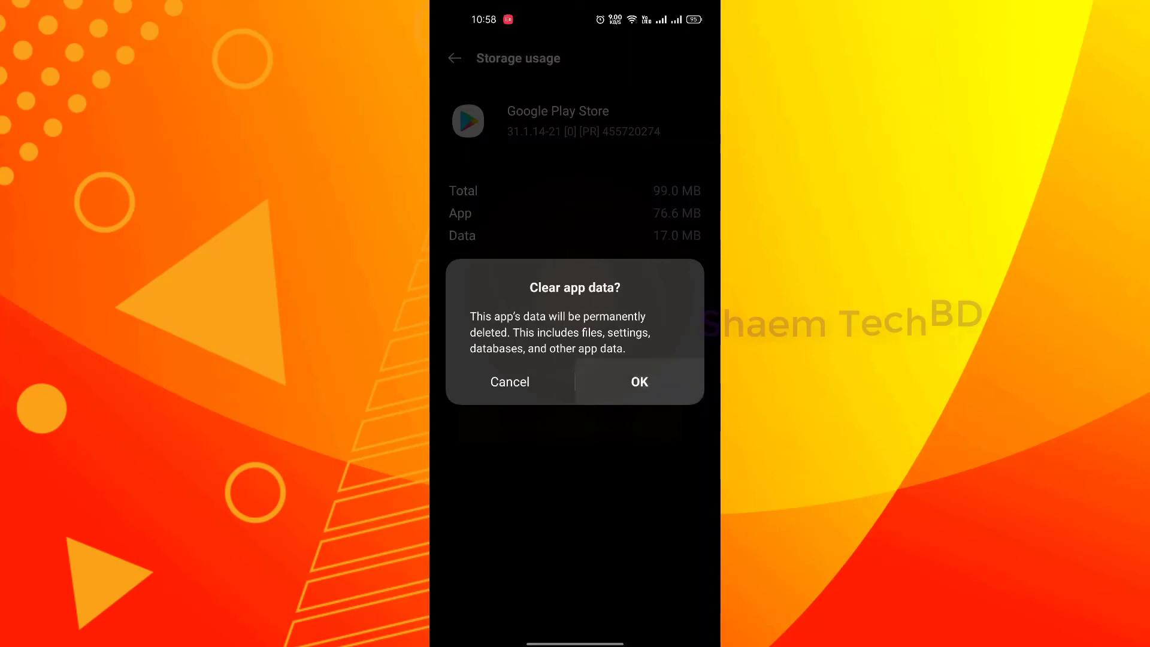
left_click(637, 381)
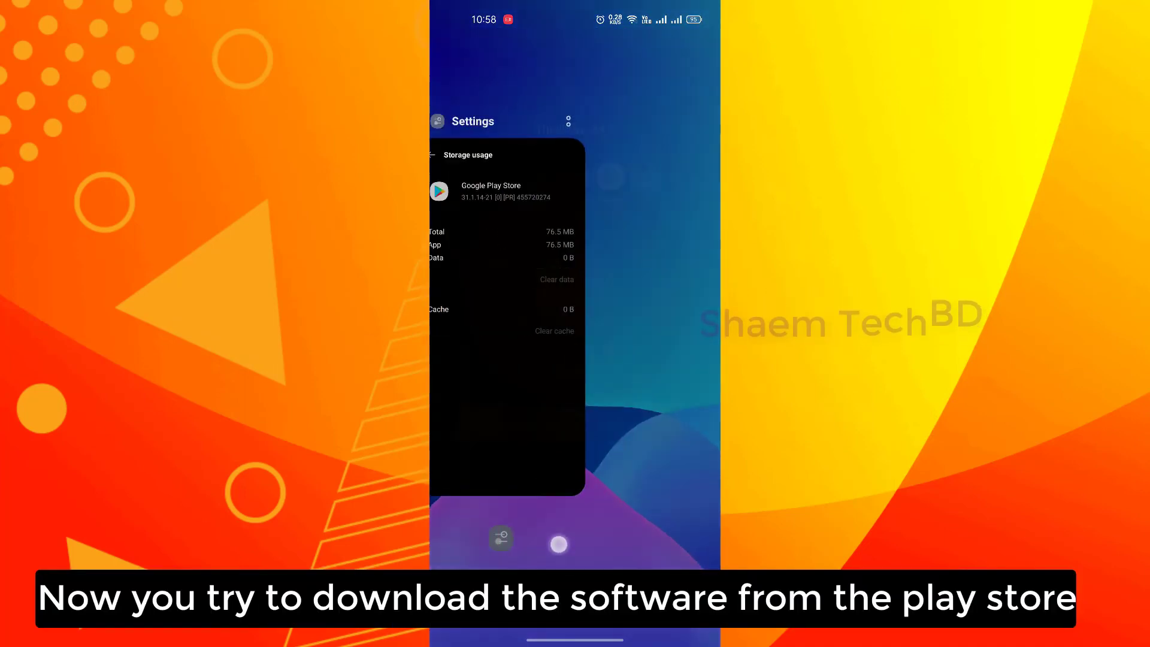
Return to the home screen and relaunch Google Play Store.
left_click(558, 544)
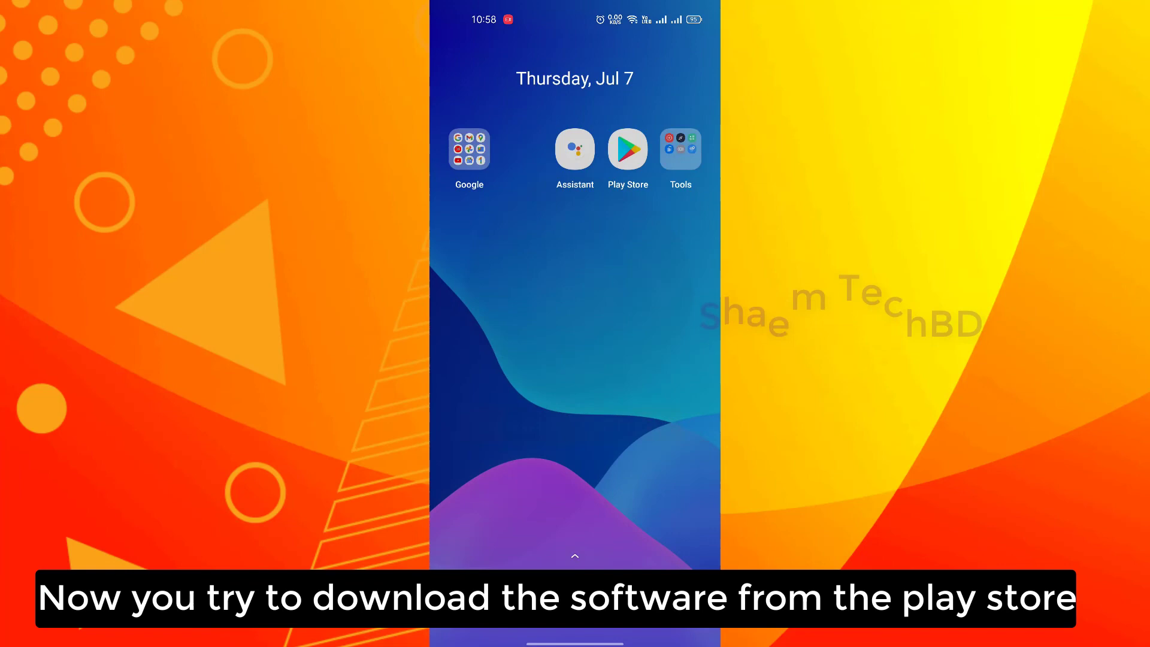
left_click(626, 150)
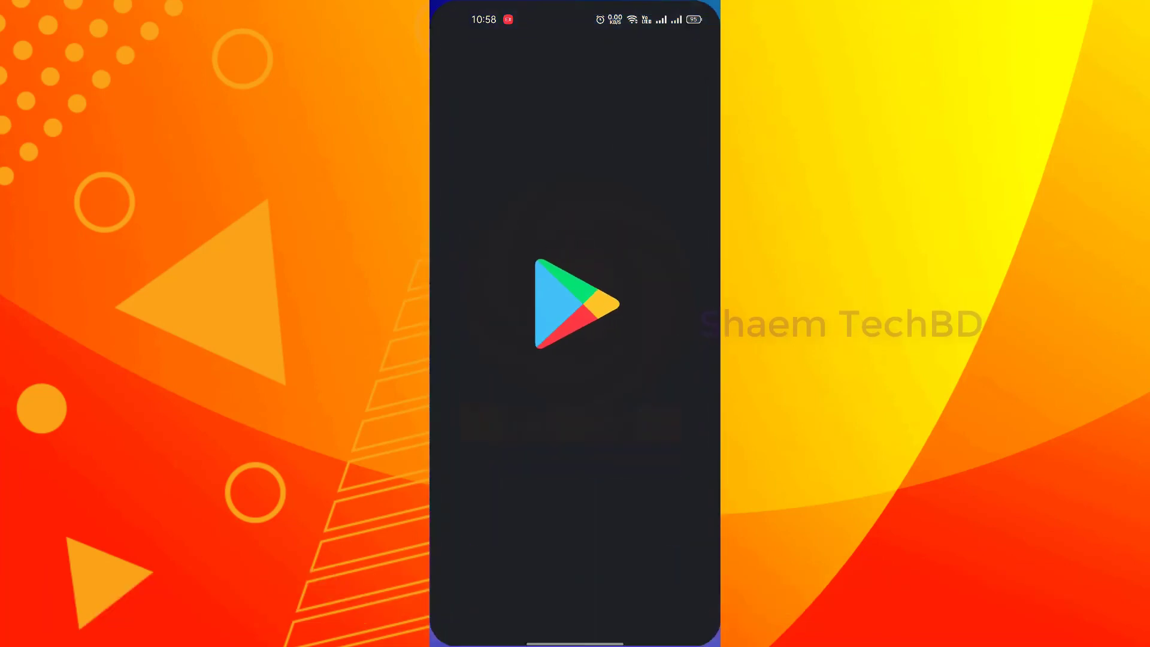